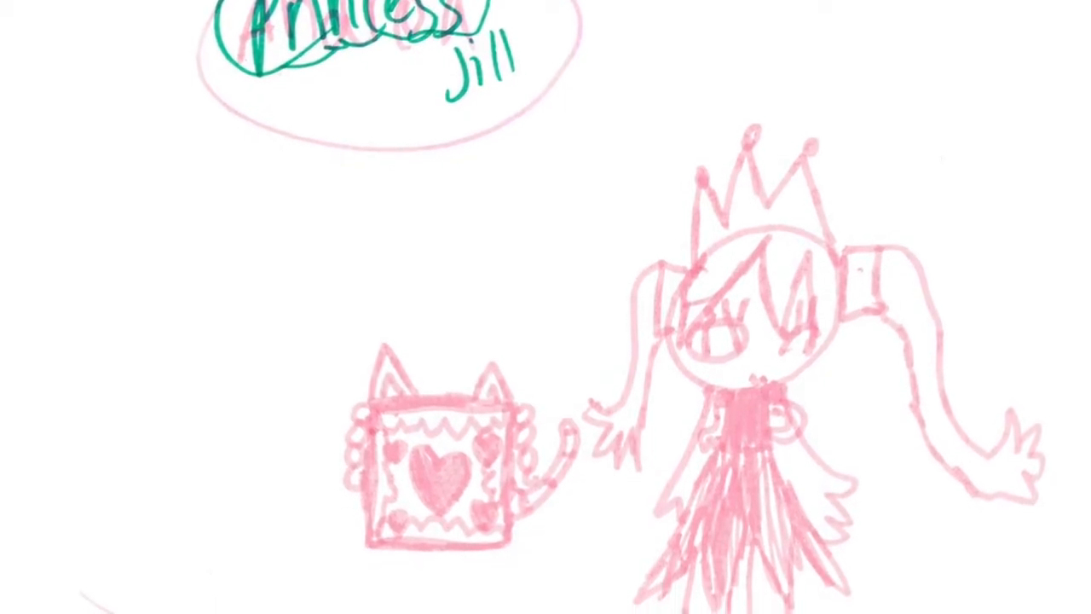
pyautogui.scroll(-3)
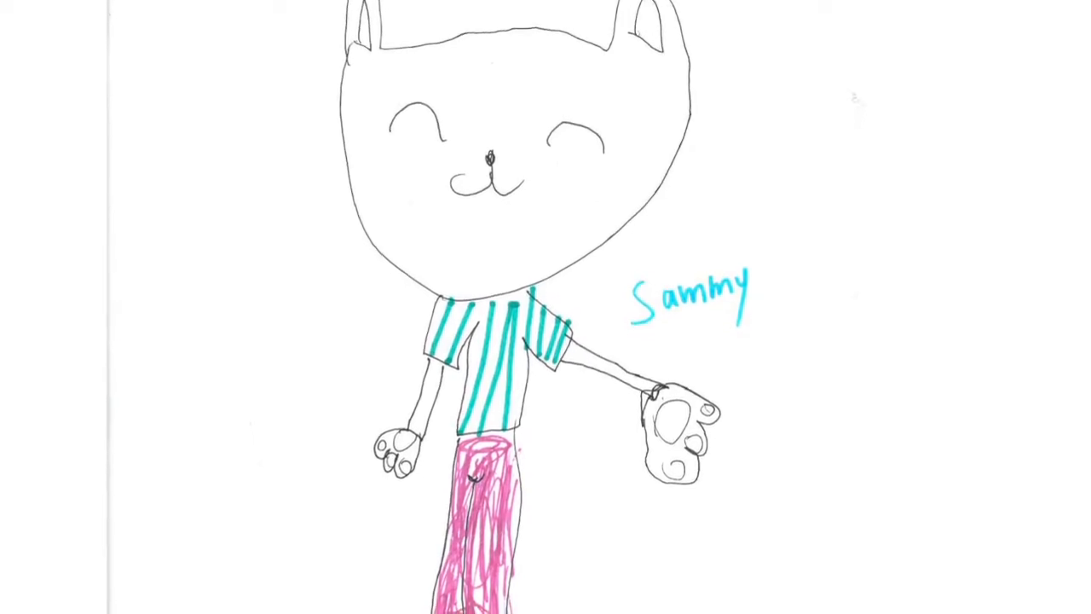
pyautogui.scroll(-3)
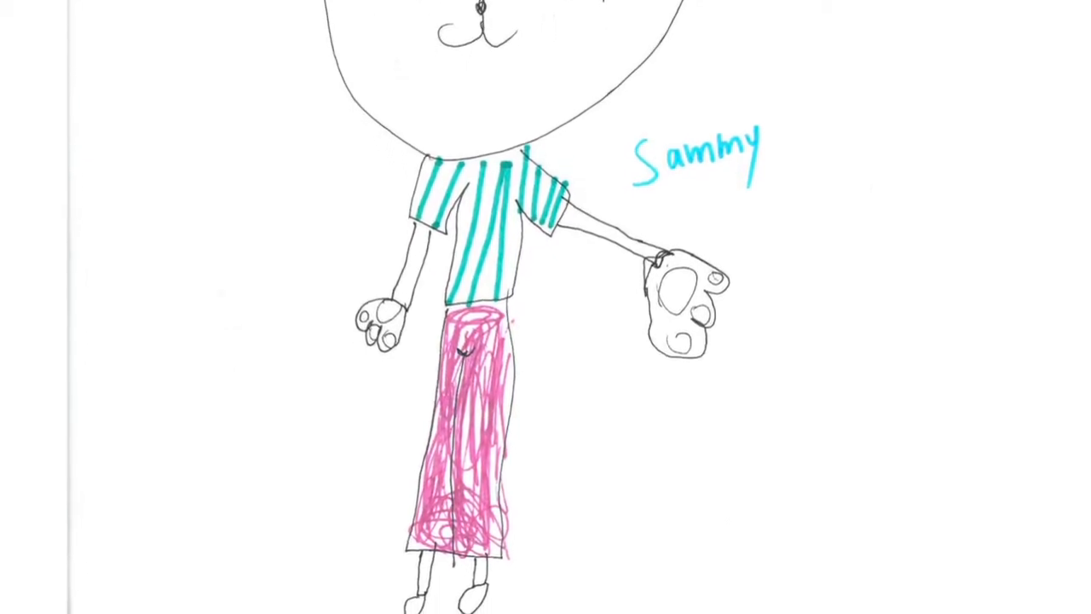
pyautogui.scroll(-3)
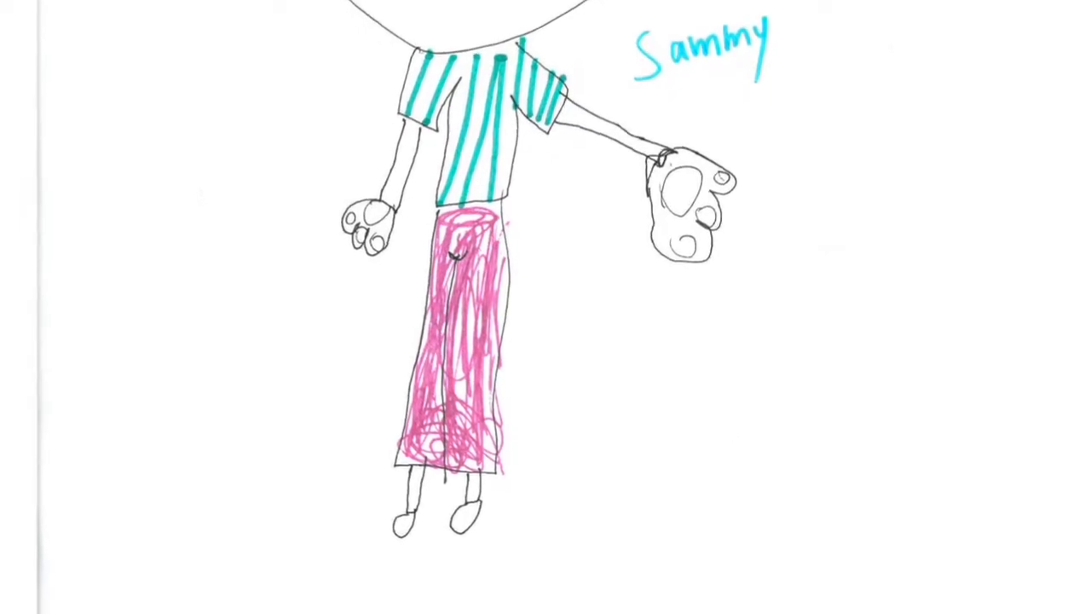
pyautogui.scroll(3)
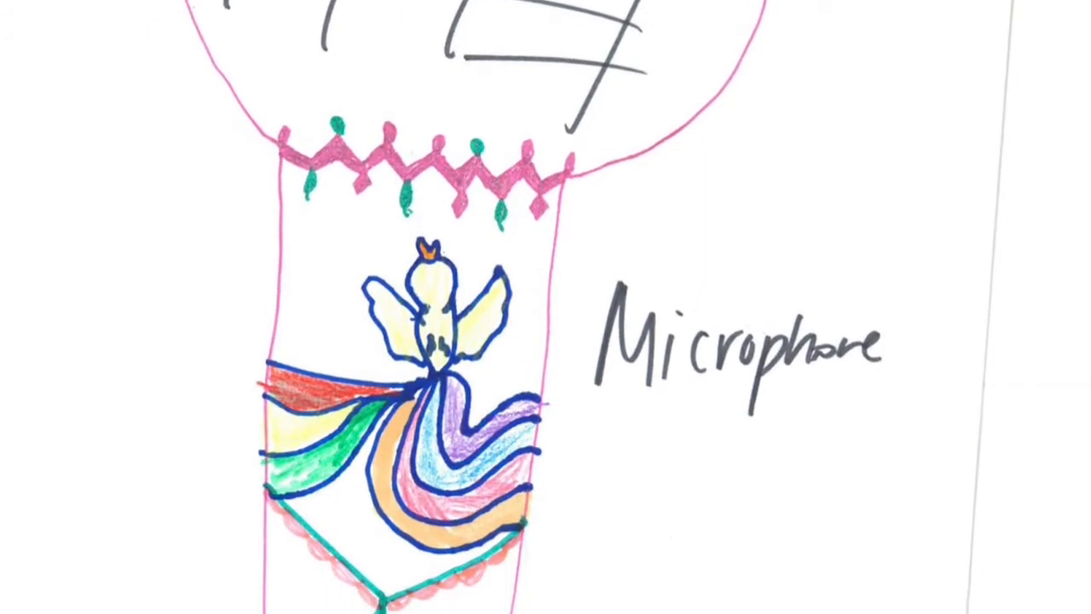
pyautogui.scroll(-3)
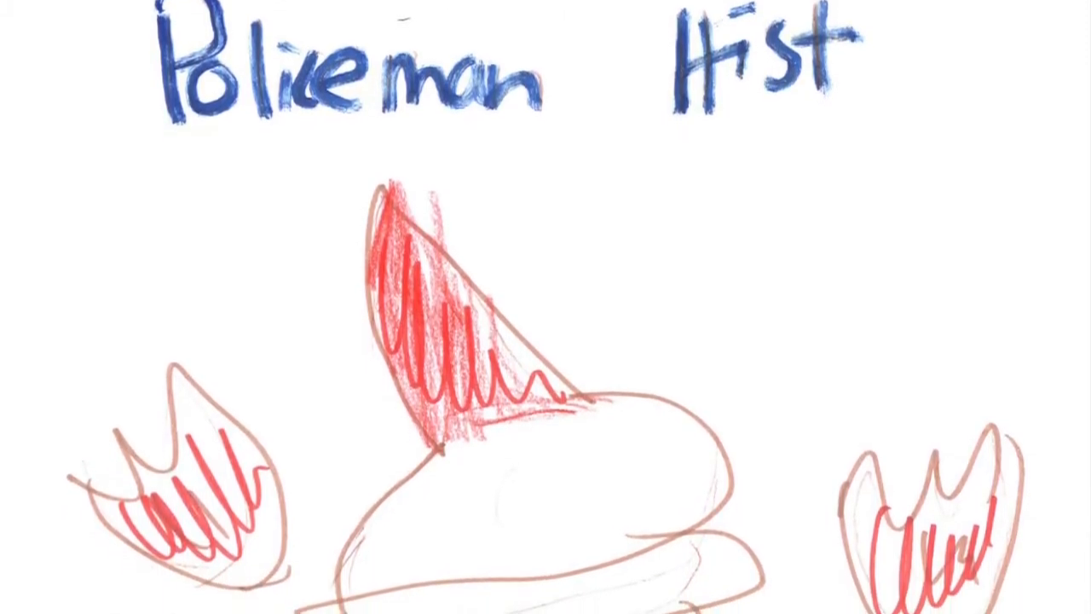
pyautogui.scroll(-3)
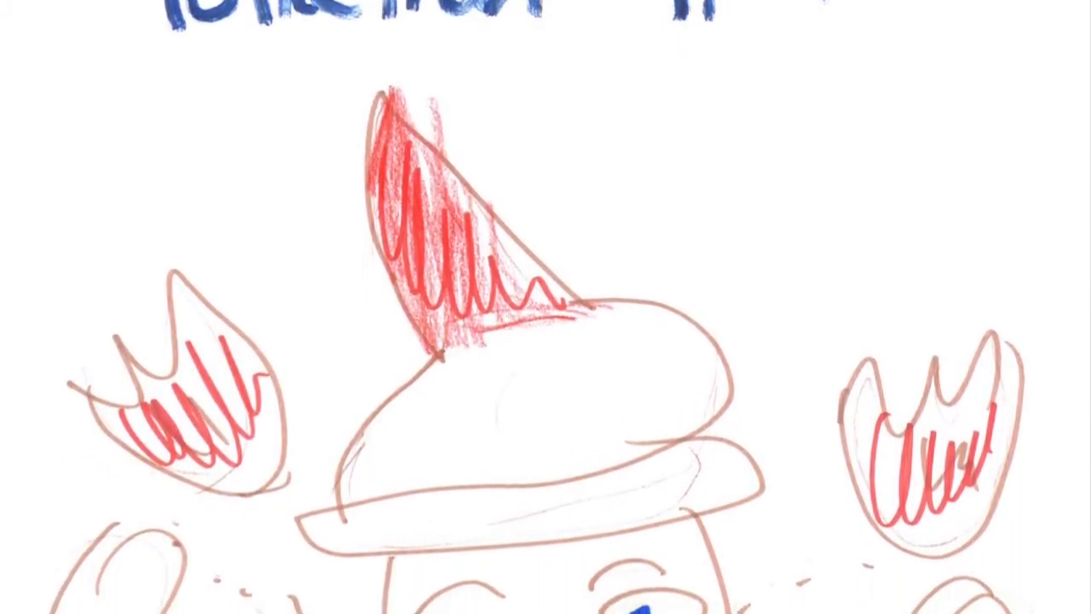